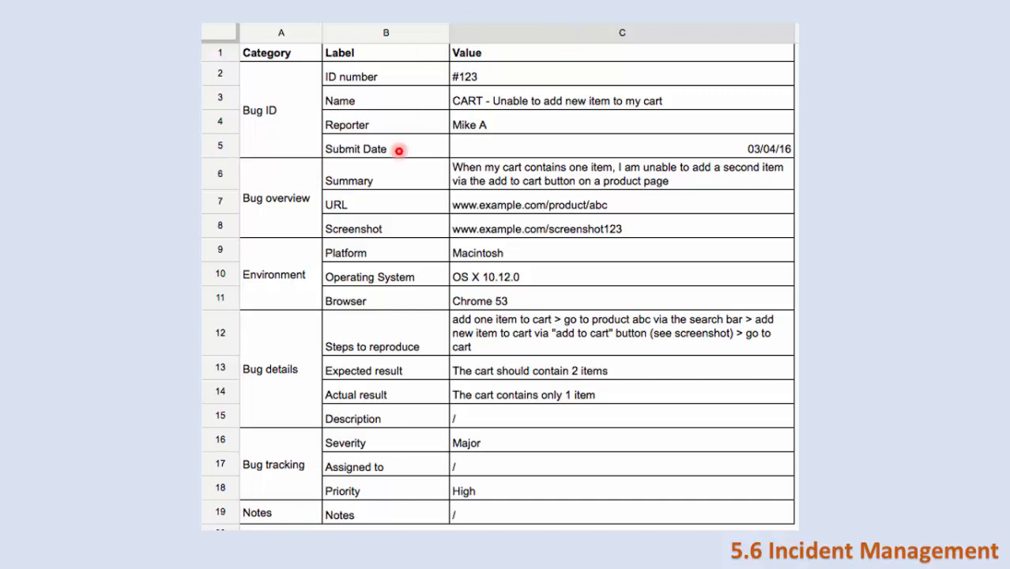
{"action": "mouse_move", "coordinate": [313, 131]}
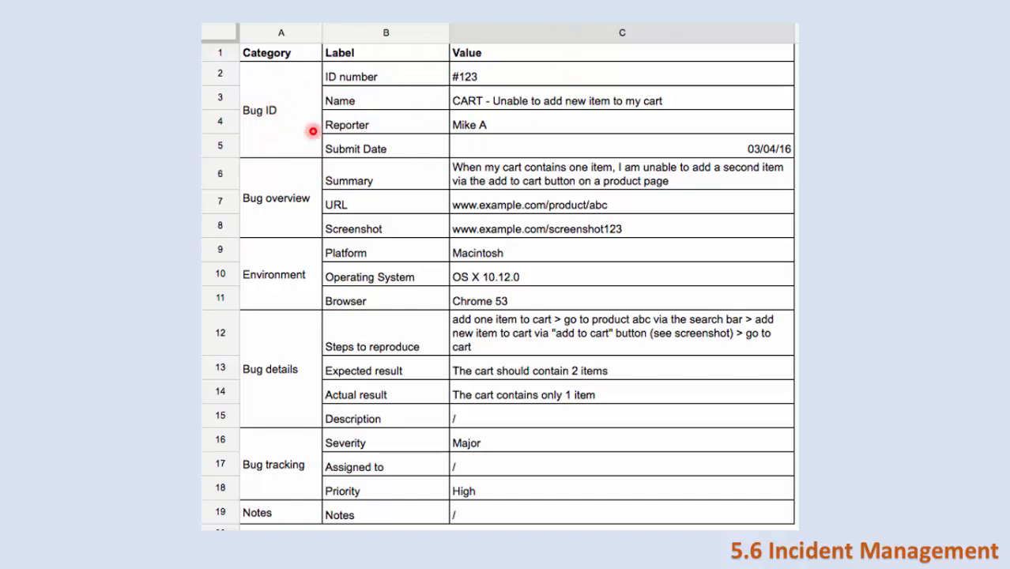
{"action": "mouse_move", "coordinate": [486, 70]}
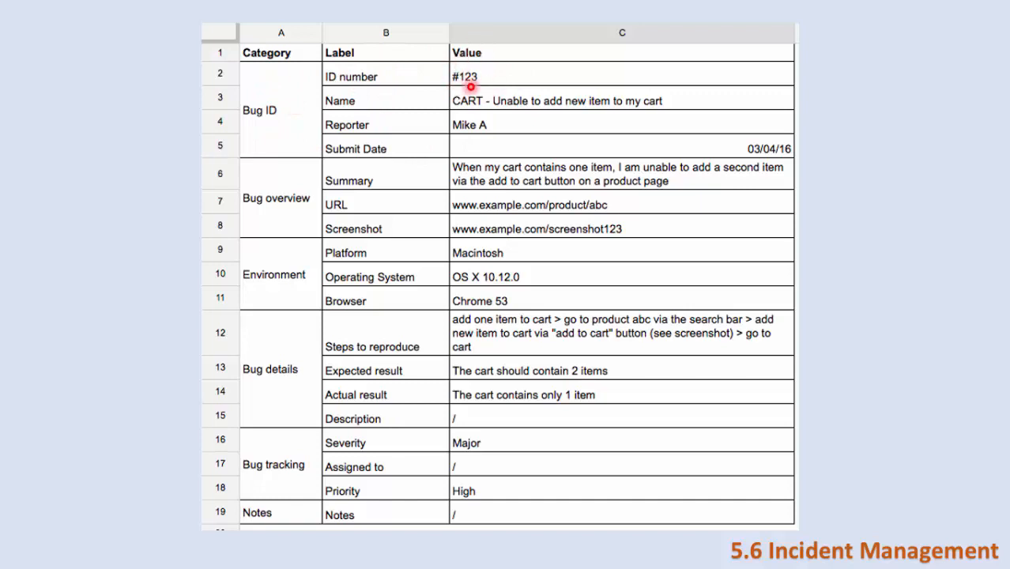
{"action": "mouse_move", "coordinate": [495, 63]}
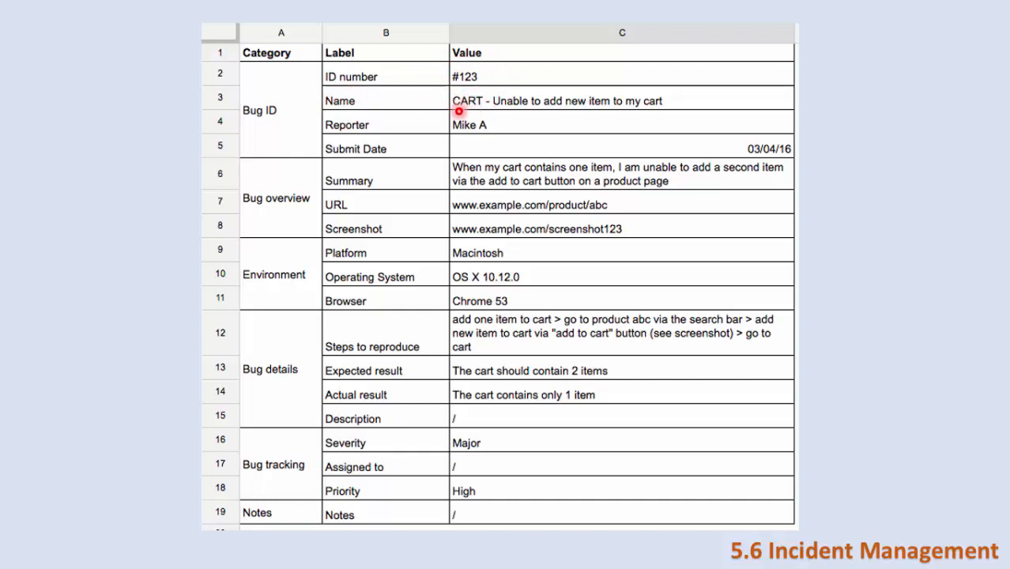
{"action": "mouse_move", "coordinate": [645, 111]}
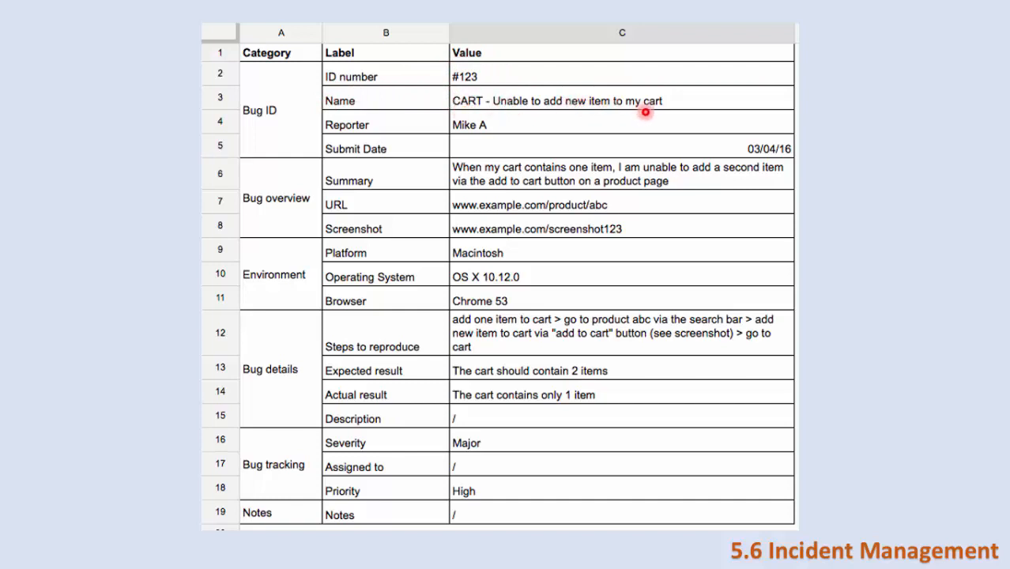
{"action": "mouse_move", "coordinate": [746, 72]}
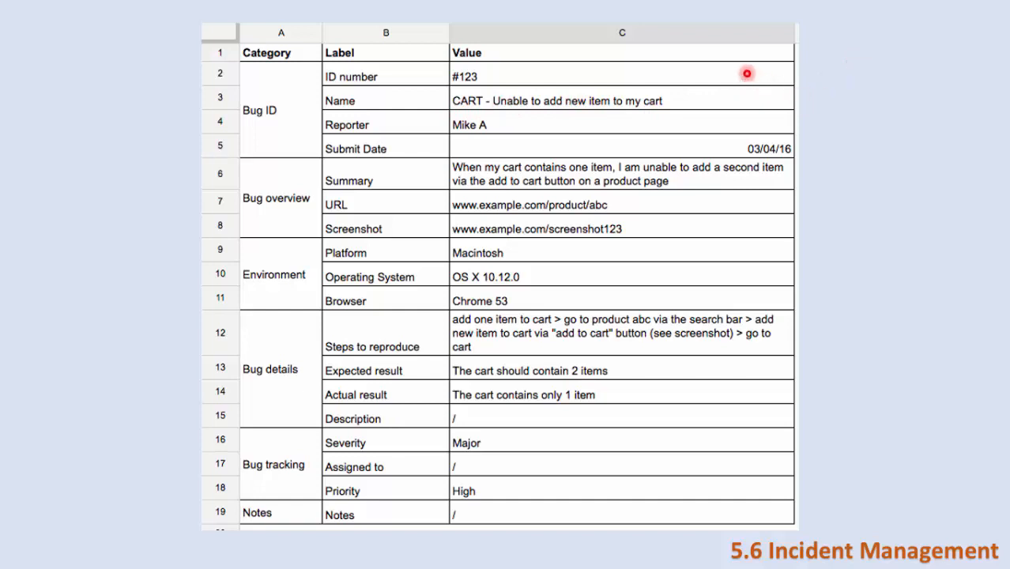
{"action": "mouse_move", "coordinate": [272, 167]}
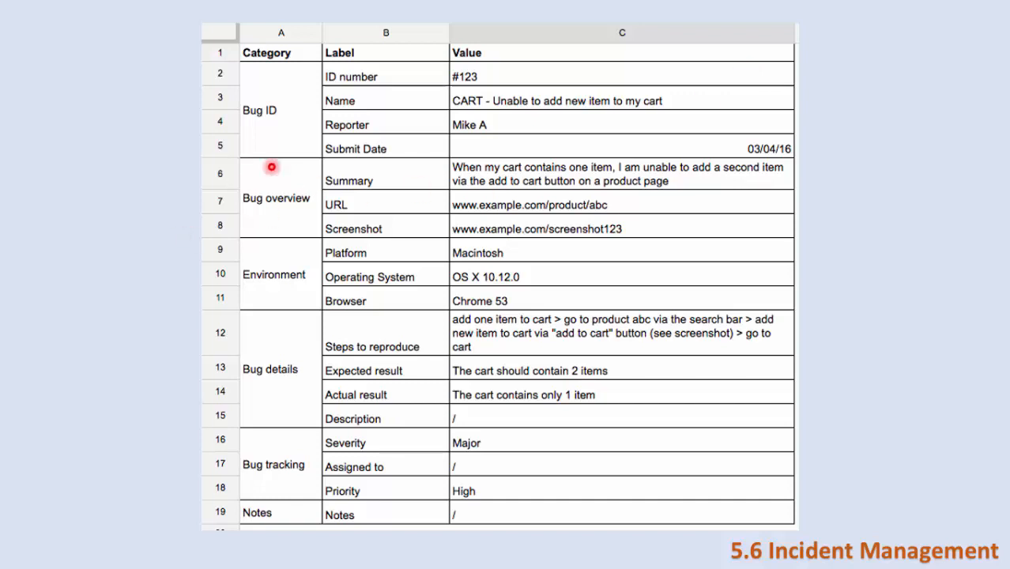
{"action": "mouse_move", "coordinate": [462, 156]}
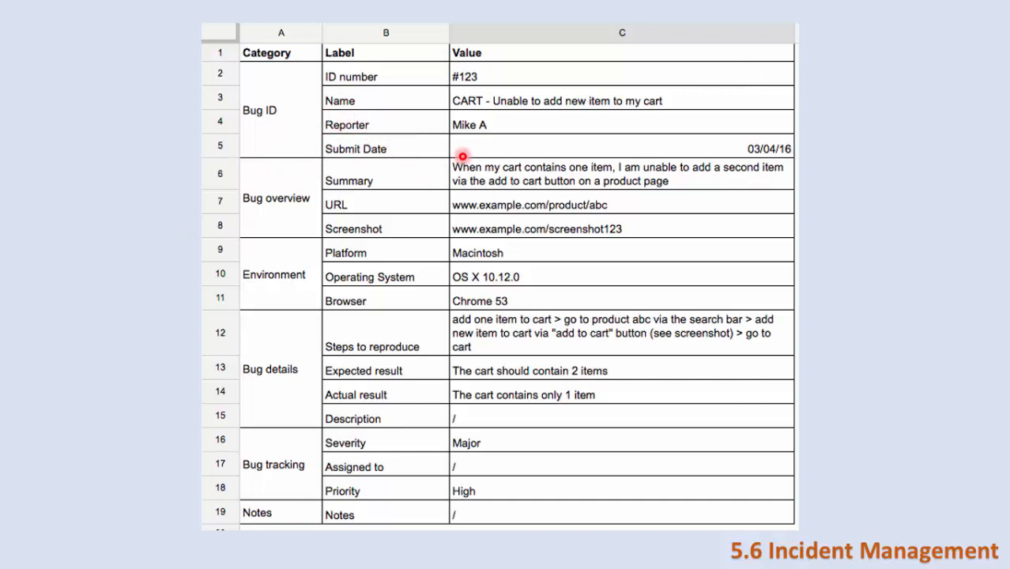
{"action": "mouse_move", "coordinate": [296, 151]}
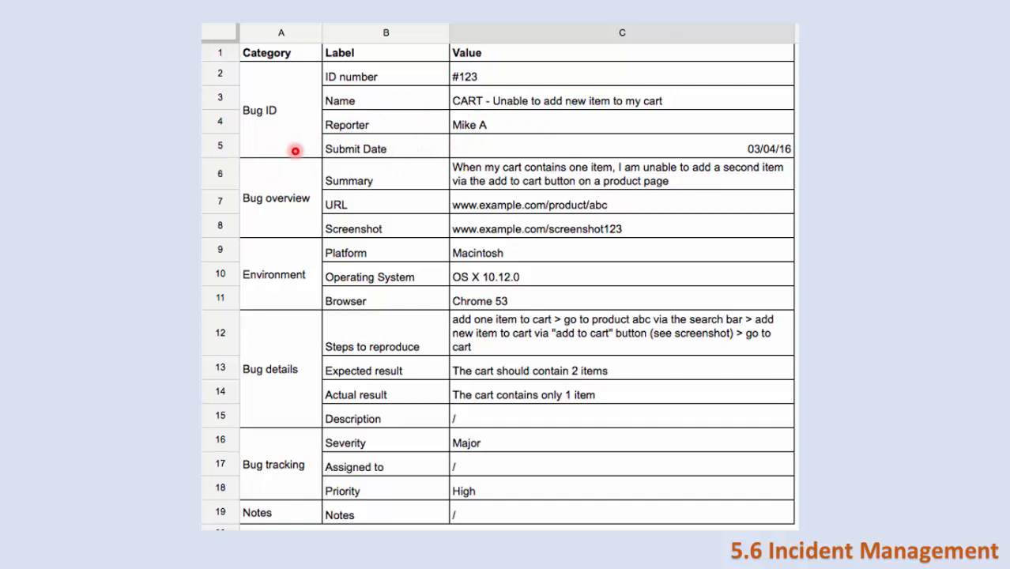
{"action": "mouse_move", "coordinate": [770, 148]}
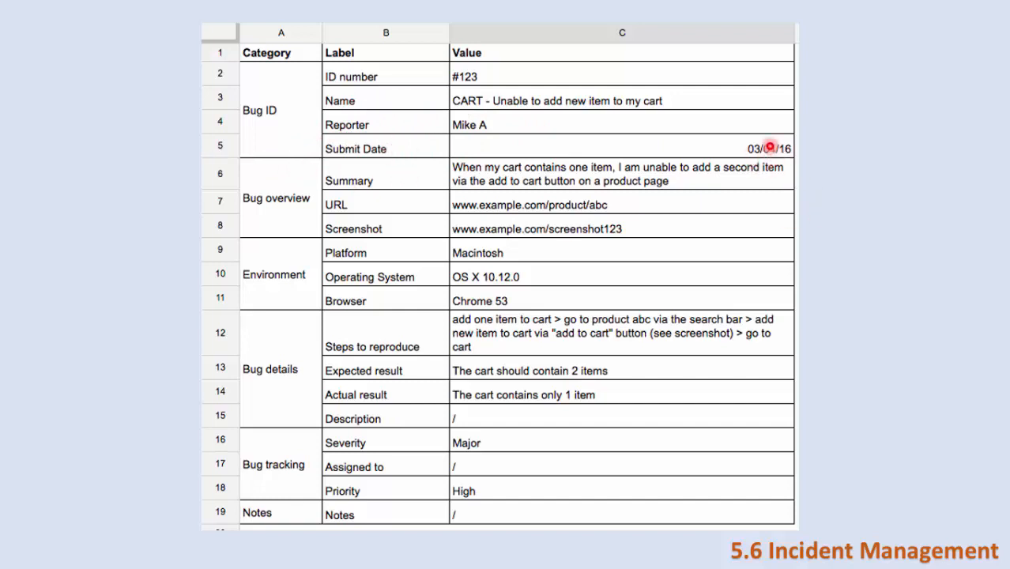
{"action": "mouse_move", "coordinate": [230, 225]}
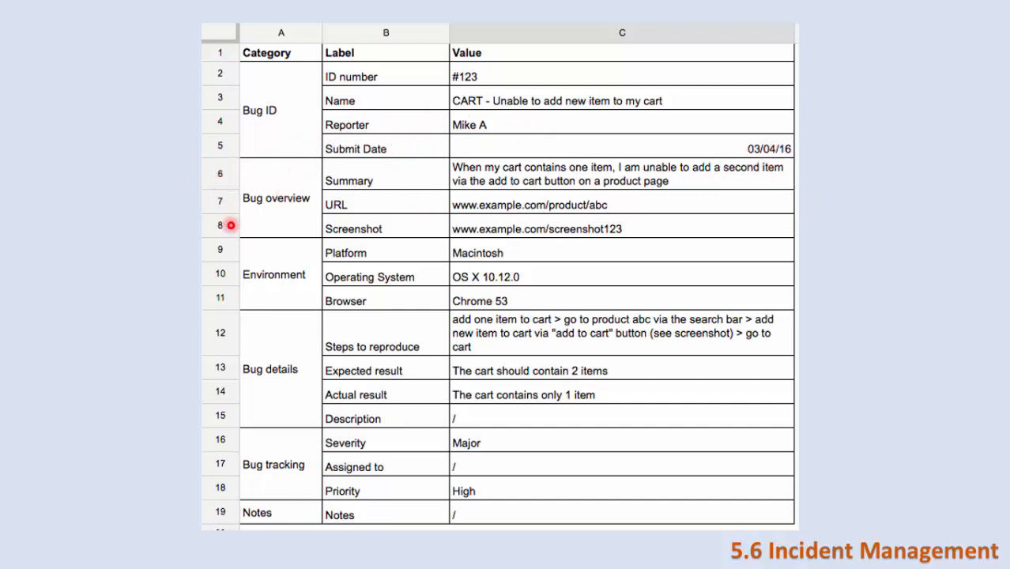
{"action": "mouse_move", "coordinate": [453, 186]}
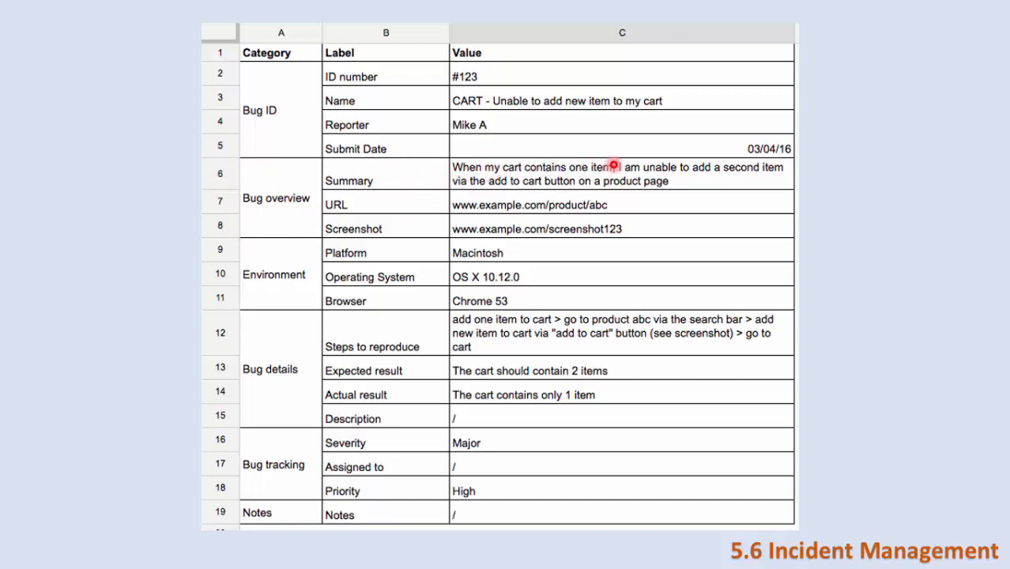
{"action": "mouse_move", "coordinate": [801, 182]}
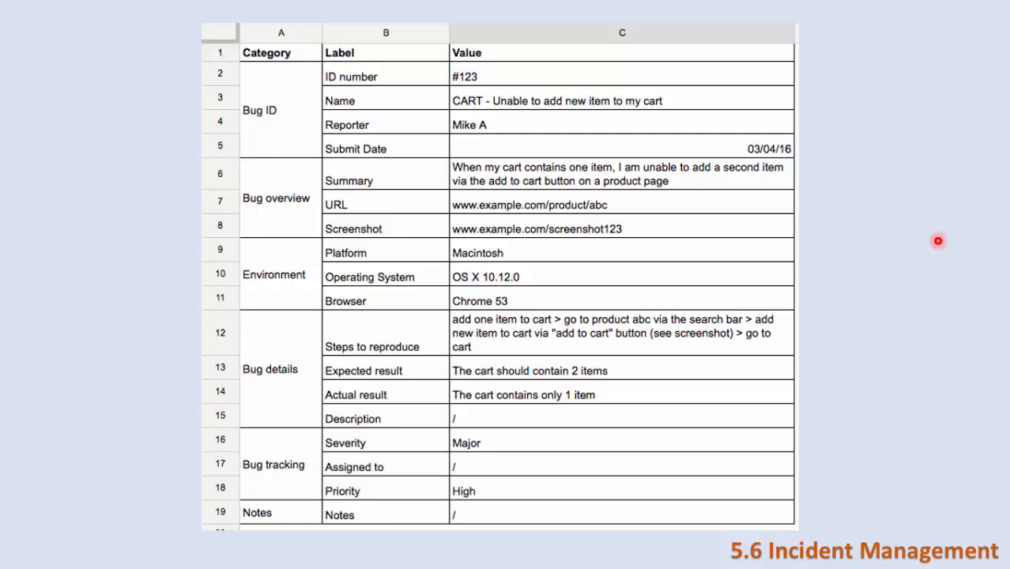
{"action": "mouse_move", "coordinate": [644, 215]}
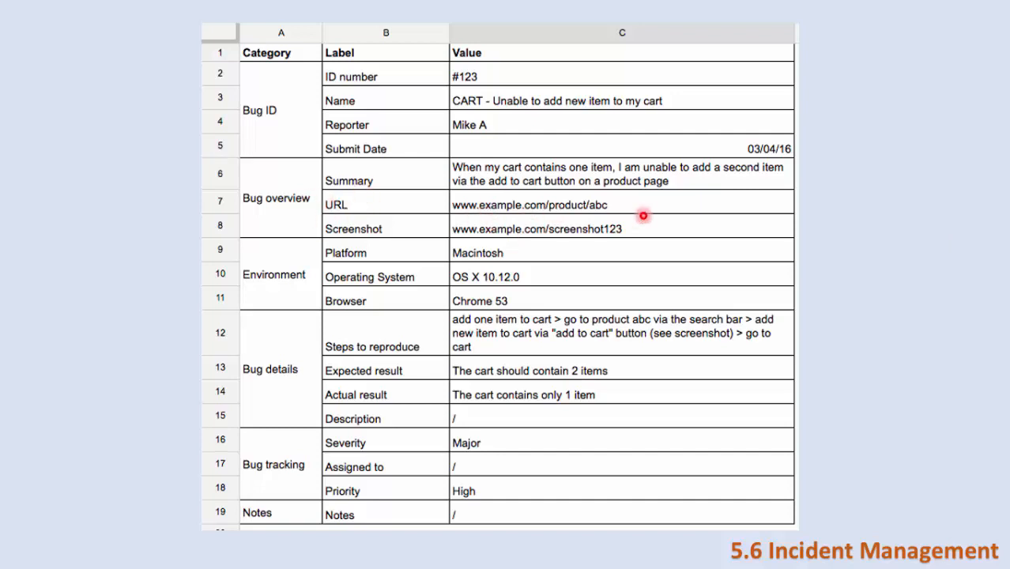
{"action": "mouse_move", "coordinate": [440, 254]}
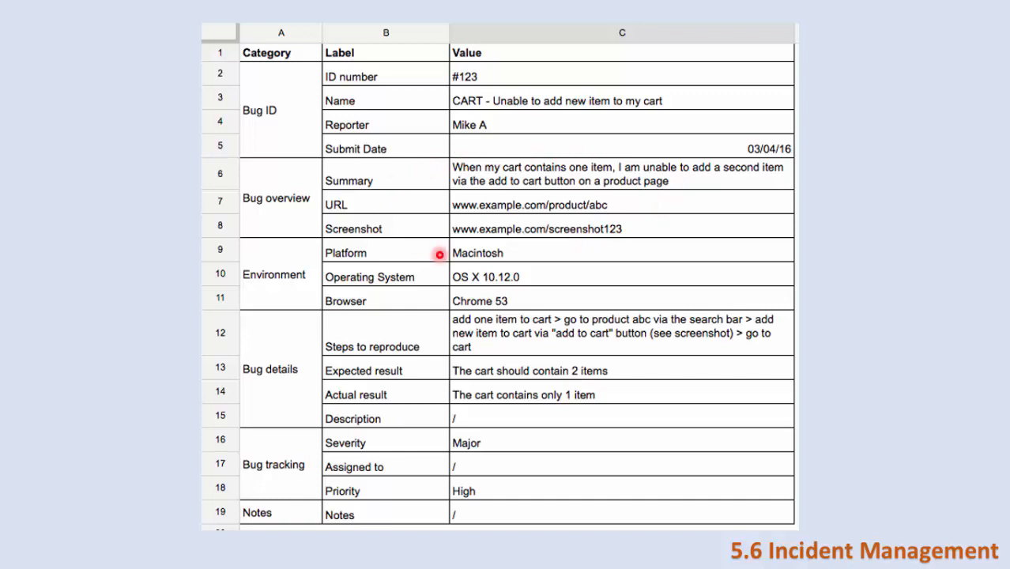
{"action": "mouse_move", "coordinate": [480, 243]}
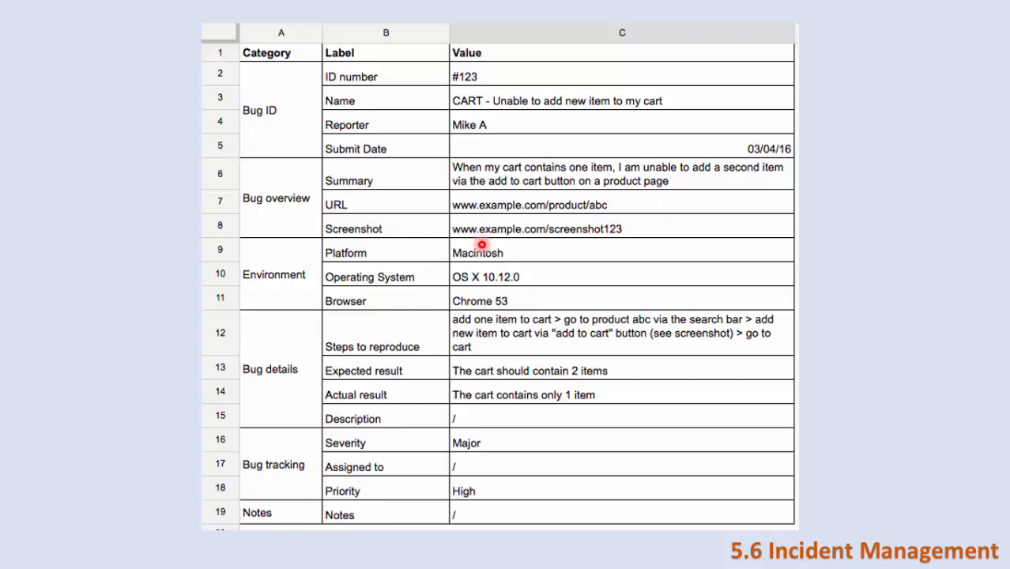
{"action": "mouse_move", "coordinate": [249, 297]}
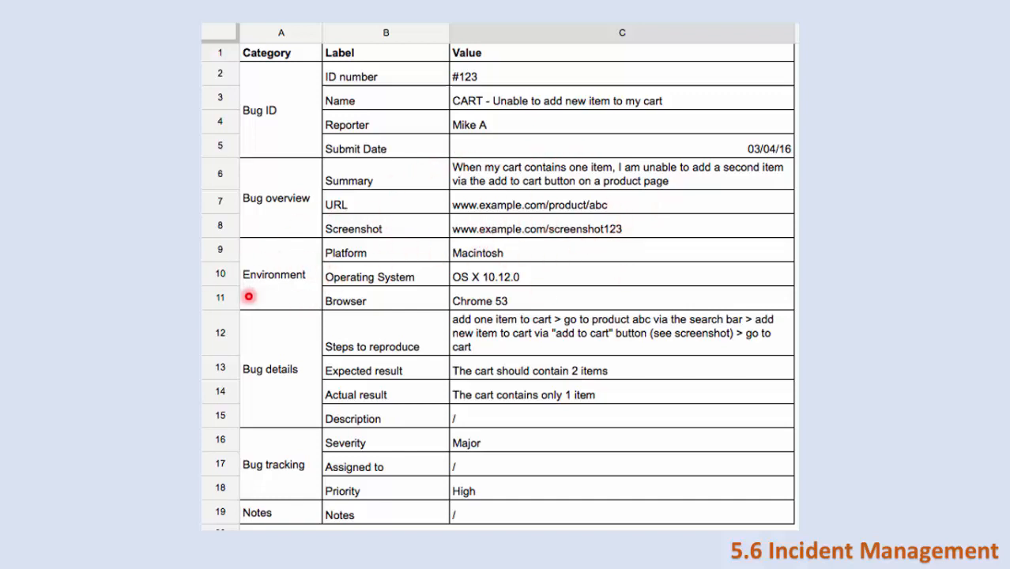
{"action": "mouse_move", "coordinate": [312, 230]}
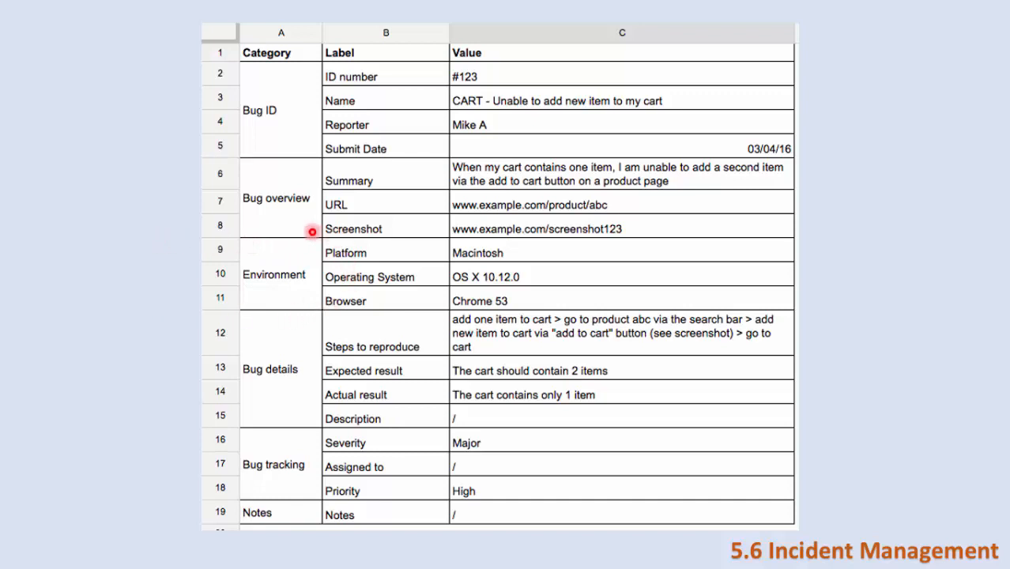
{"action": "mouse_move", "coordinate": [469, 245]}
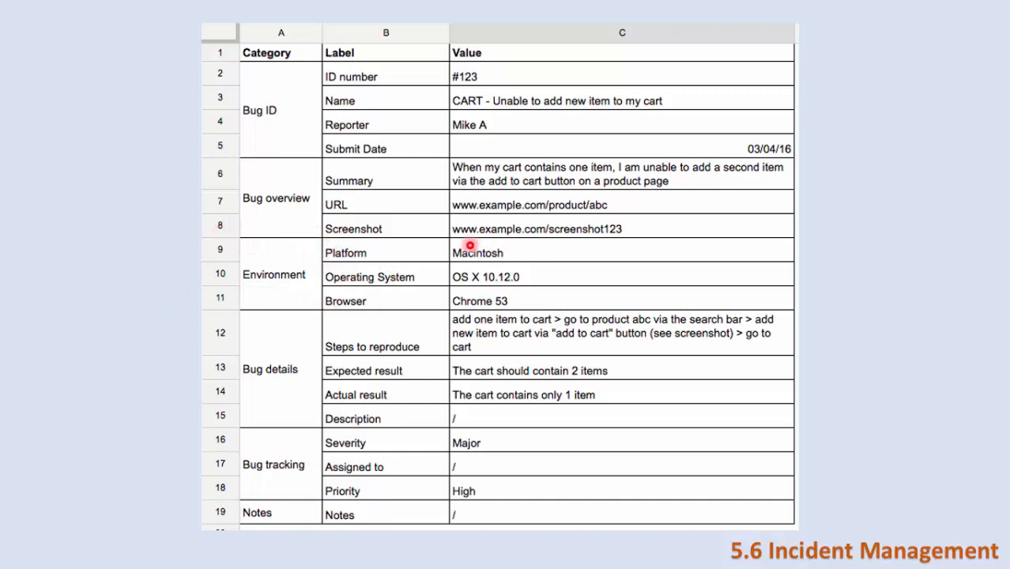
{"action": "mouse_move", "coordinate": [500, 289]}
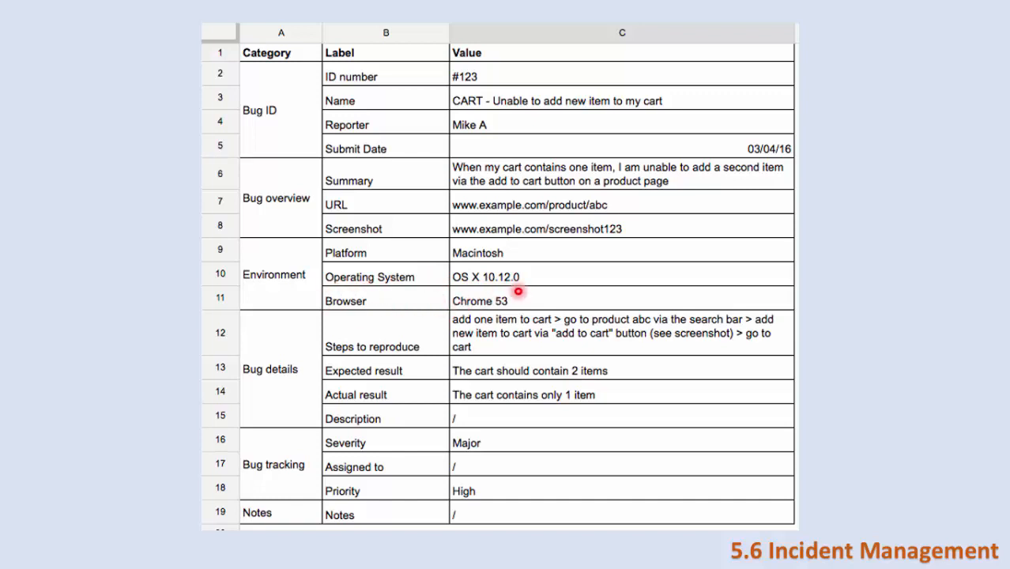
{"action": "mouse_move", "coordinate": [396, 339]}
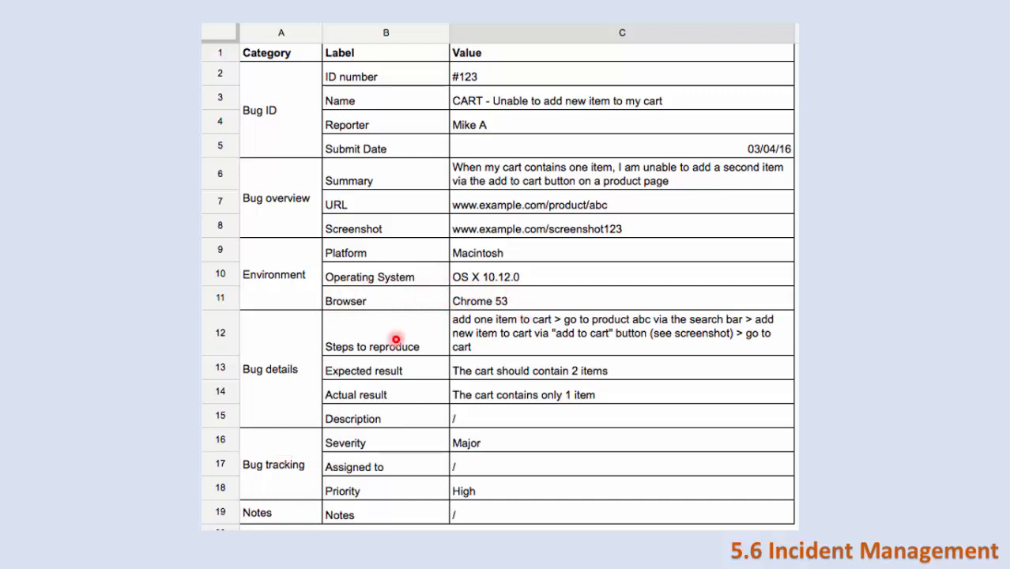
{"action": "mouse_move", "coordinate": [427, 307]}
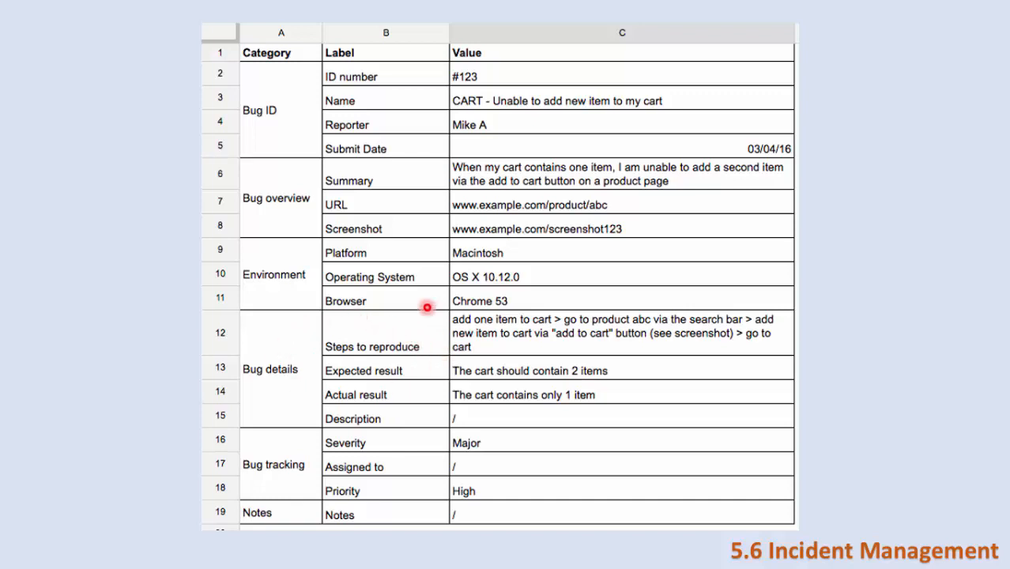
{"action": "mouse_move", "coordinate": [418, 332]}
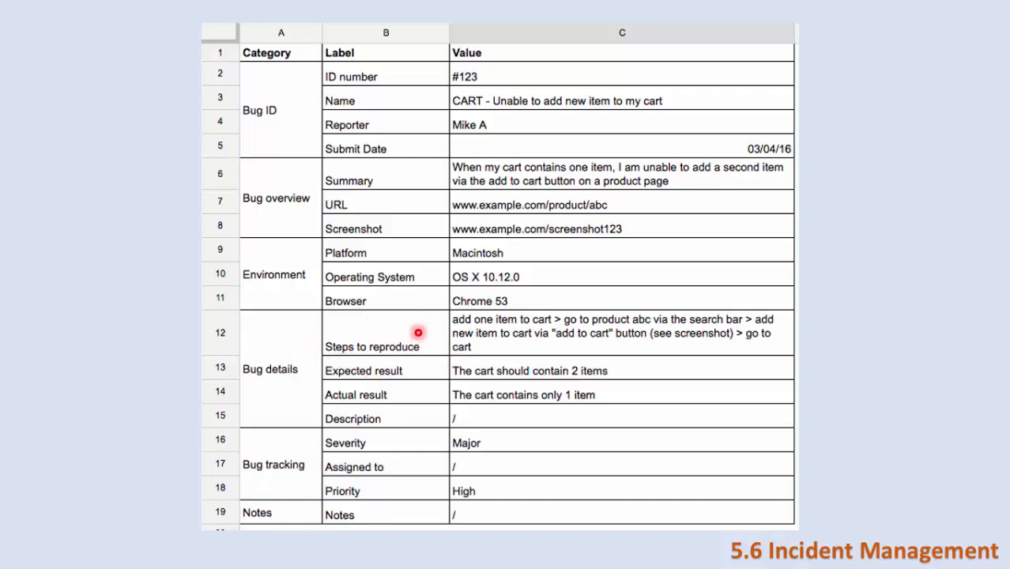
{"action": "mouse_move", "coordinate": [445, 332]}
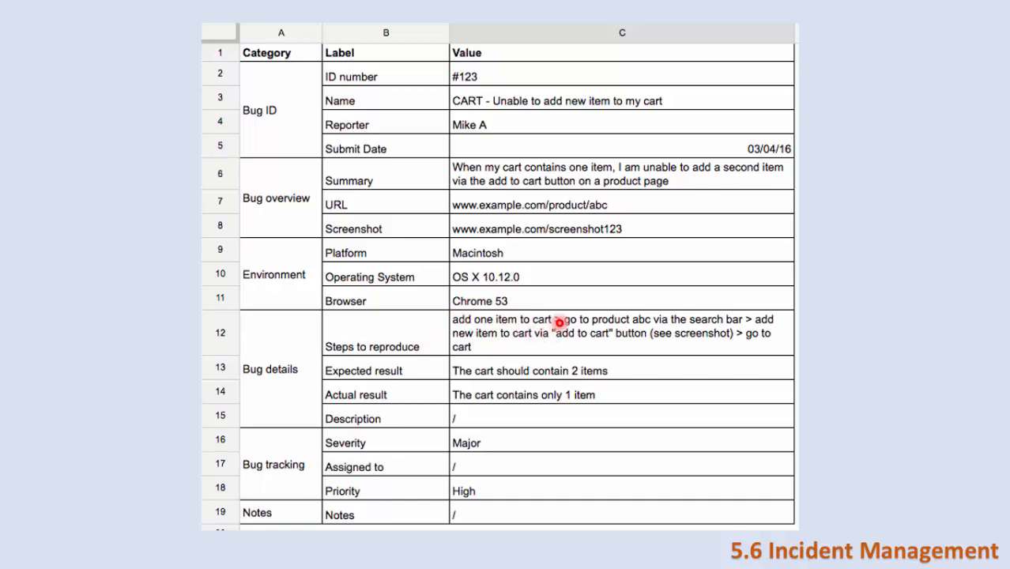
{"action": "mouse_move", "coordinate": [660, 333]}
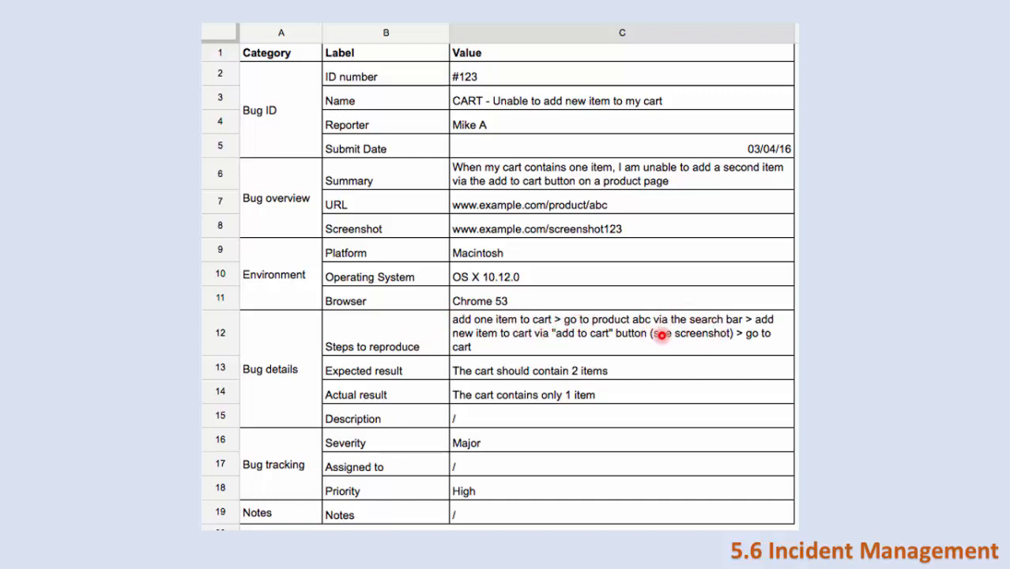
{"action": "mouse_move", "coordinate": [568, 337]}
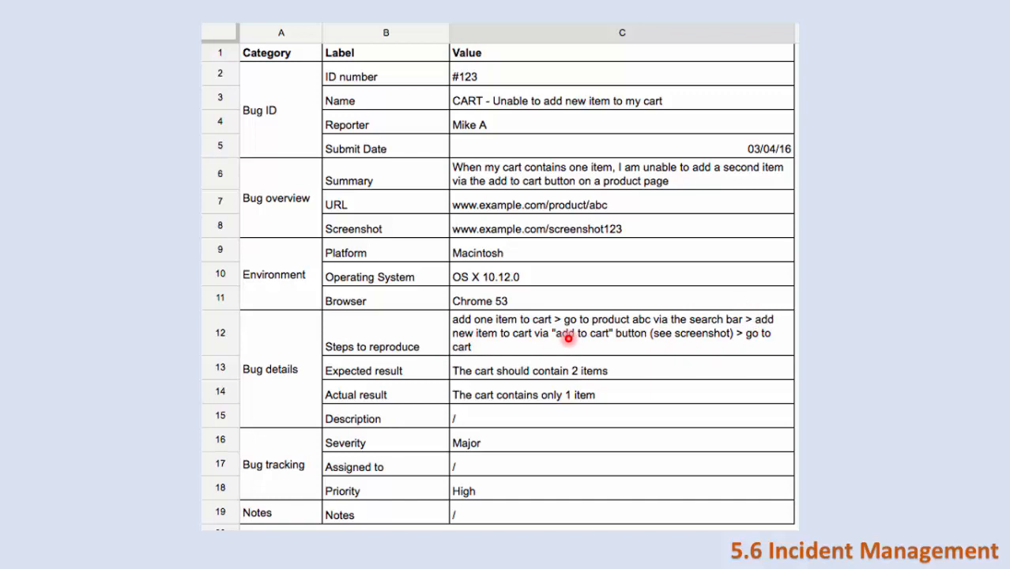
{"action": "mouse_move", "coordinate": [742, 324]}
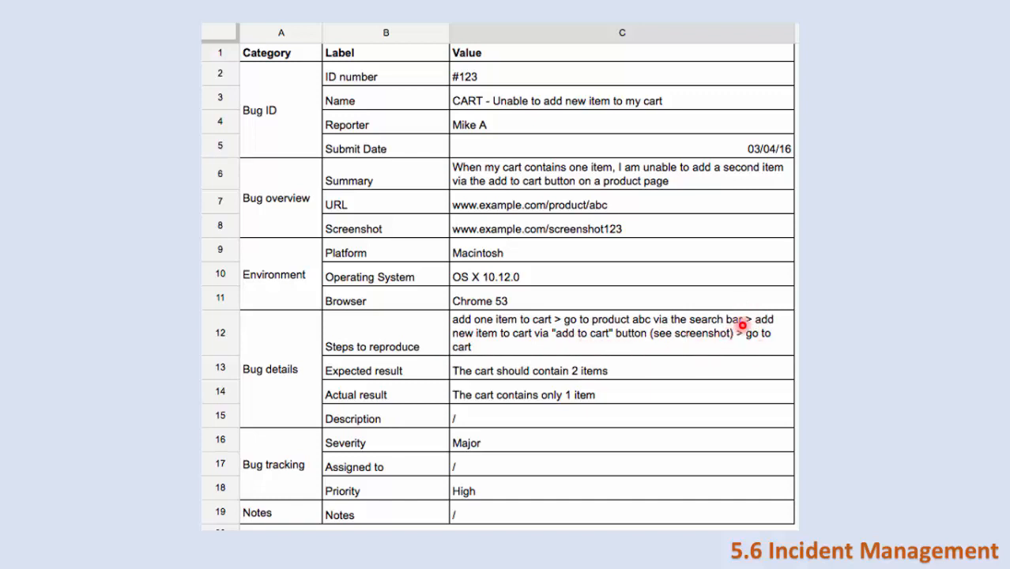
{"action": "mouse_move", "coordinate": [715, 331]}
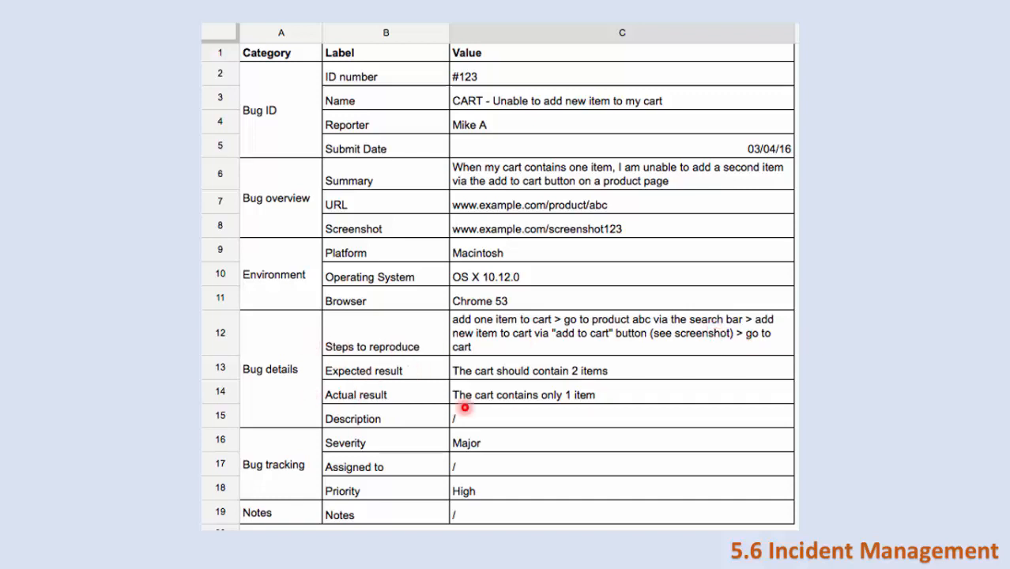
{"action": "mouse_move", "coordinate": [953, 380]}
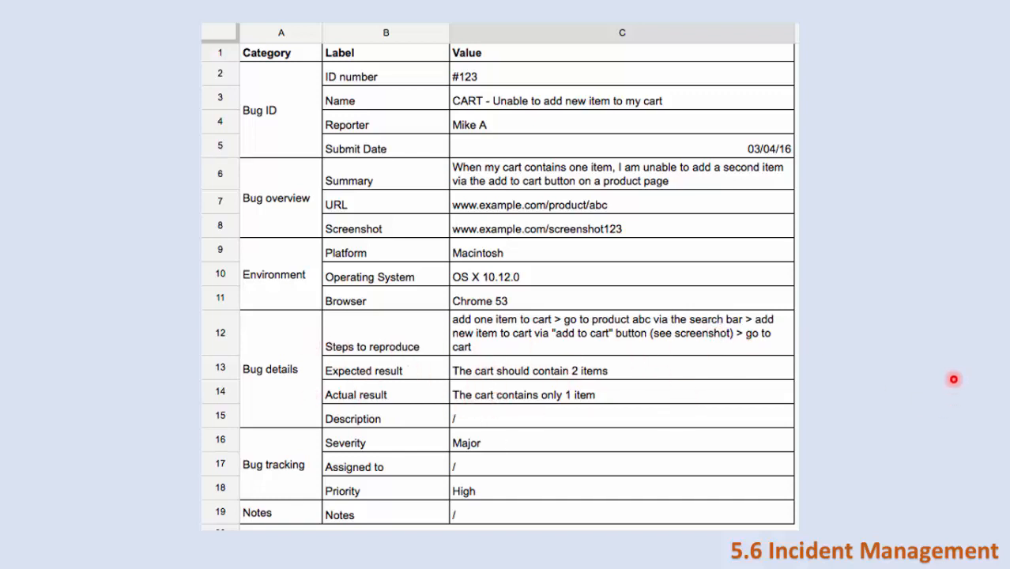
{"action": "mouse_move", "coordinate": [624, 390]}
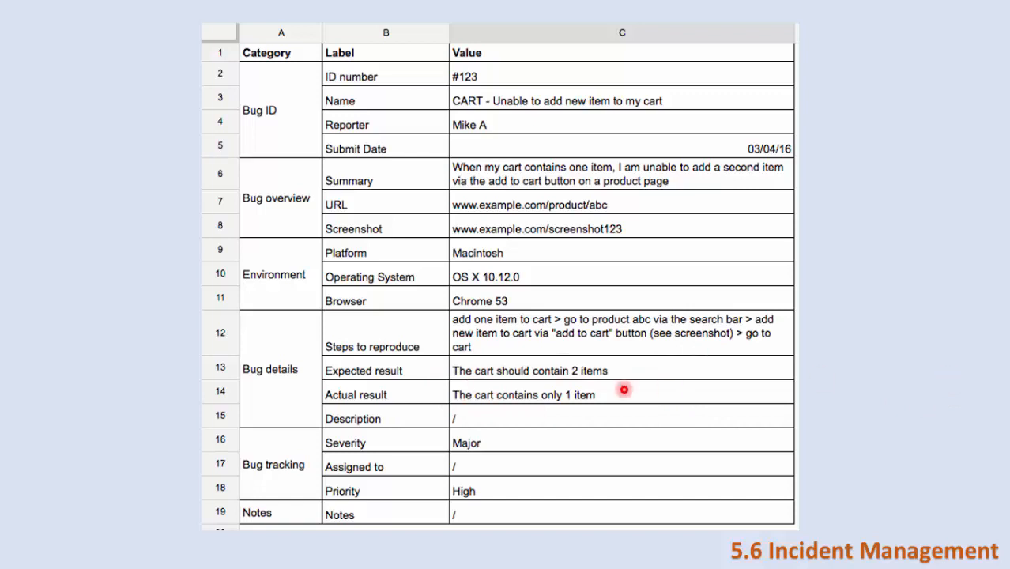
{"action": "mouse_move", "coordinate": [549, 437]}
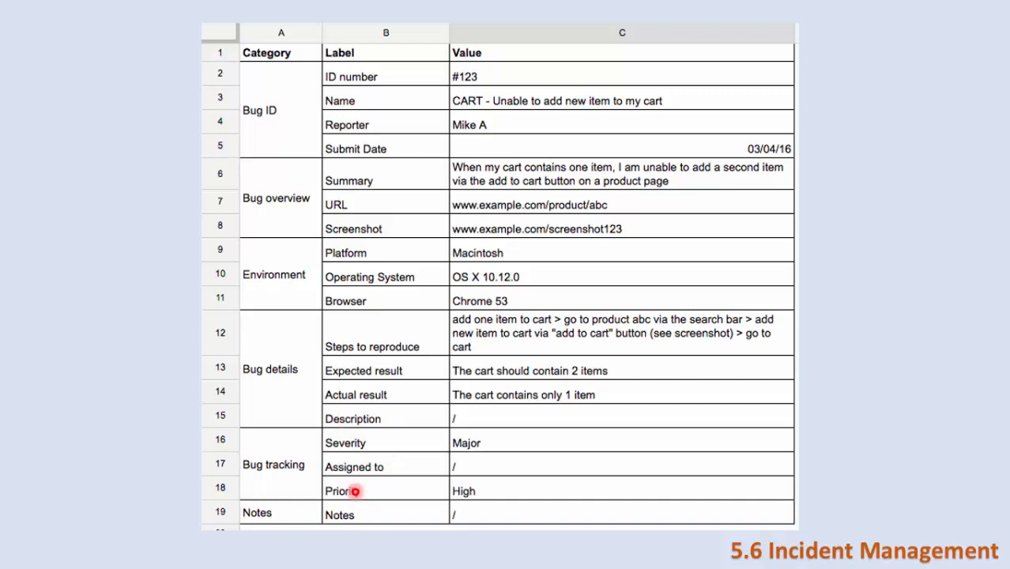
{"action": "mouse_move", "coordinate": [106, 268]}
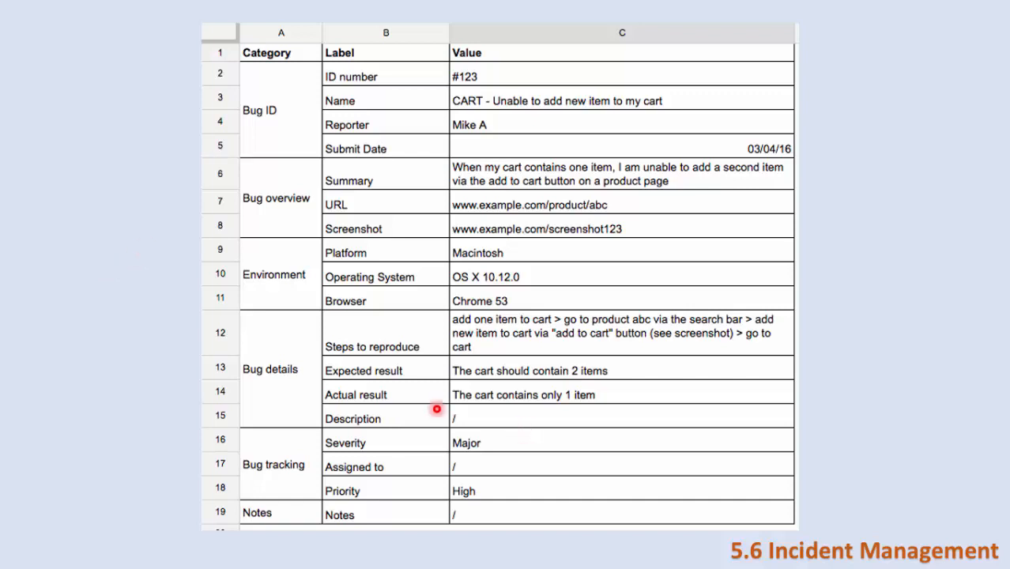
{"action": "mouse_move", "coordinate": [327, 558]}
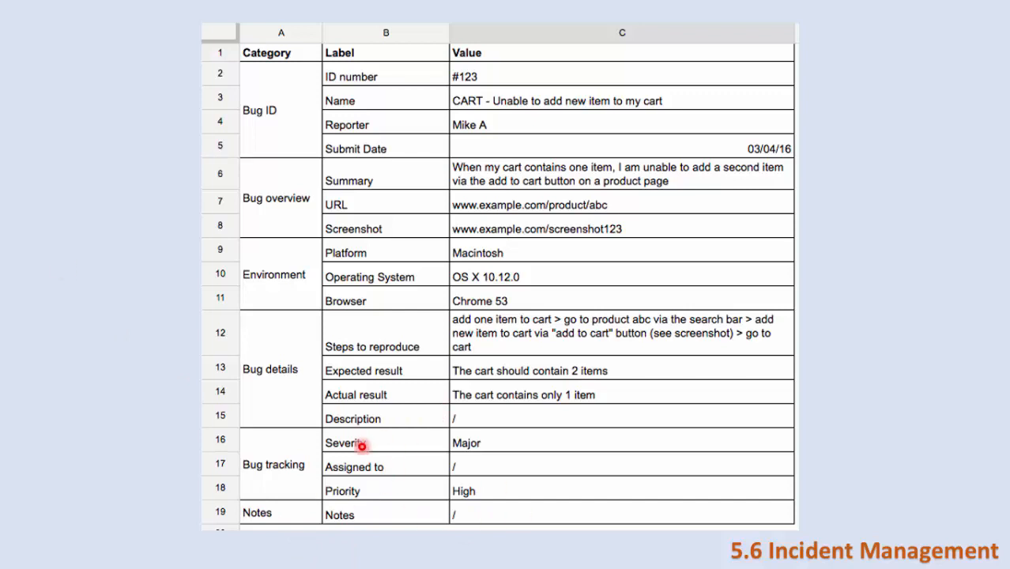
{"action": "mouse_move", "coordinate": [24, 242]}
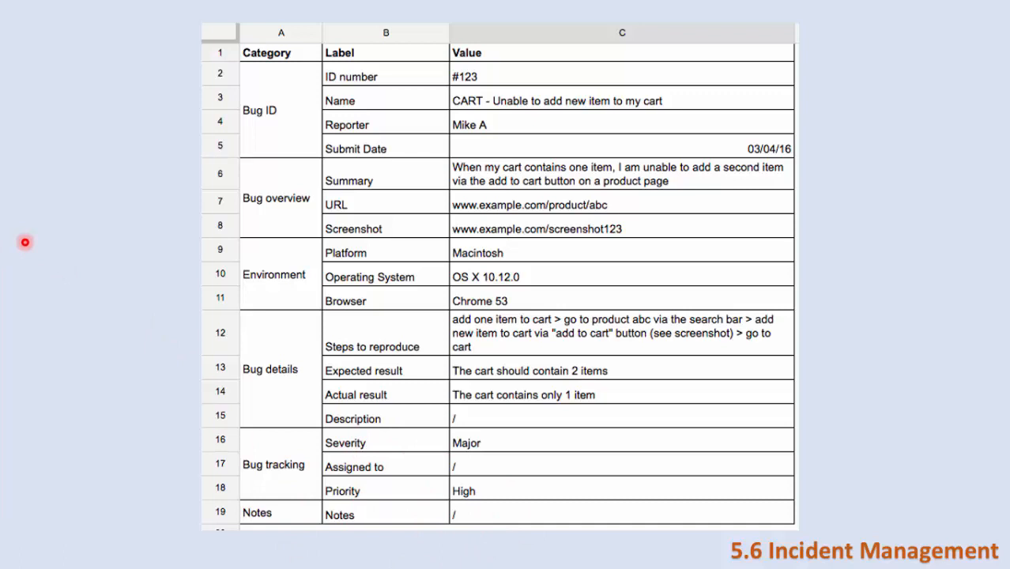
{"action": "mouse_move", "coordinate": [88, 236]}
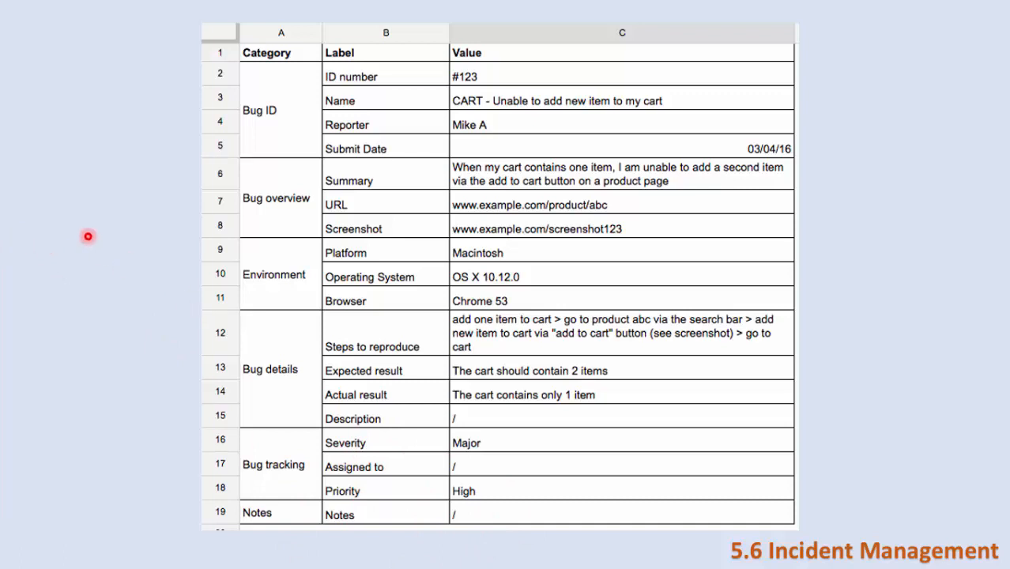
{"action": "mouse_move", "coordinate": [101, 246]}
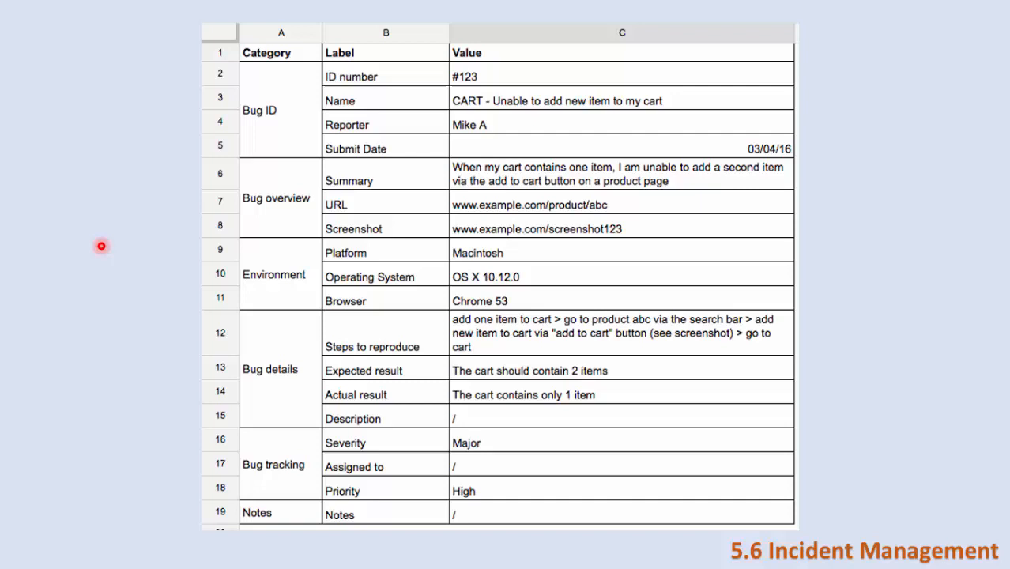
{"action": "mouse_move", "coordinate": [363, 460]}
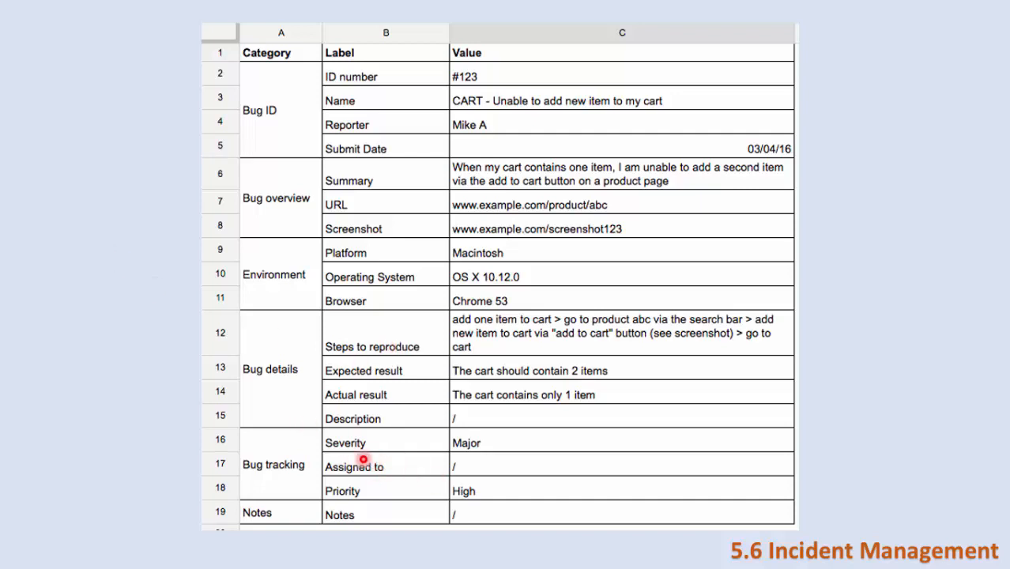
{"action": "mouse_move", "coordinate": [121, 336]}
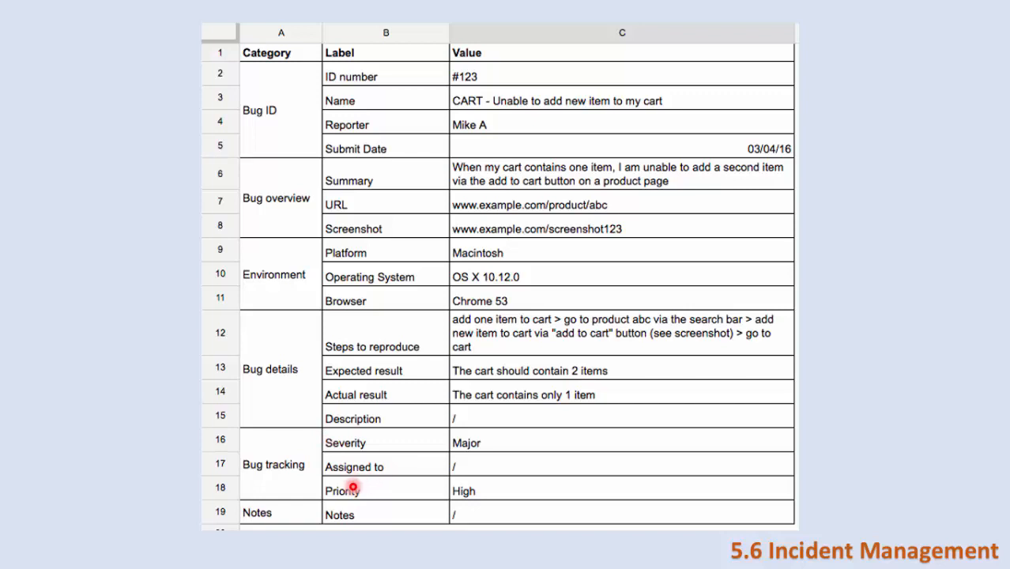
{"action": "mouse_move", "coordinate": [88, 348]}
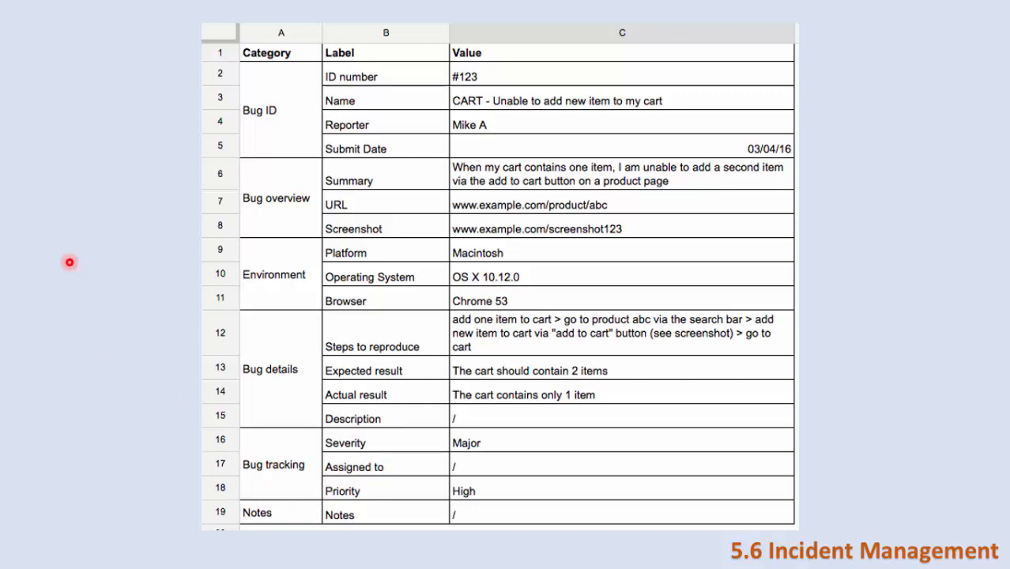
{"action": "mouse_move", "coordinate": [73, 266]}
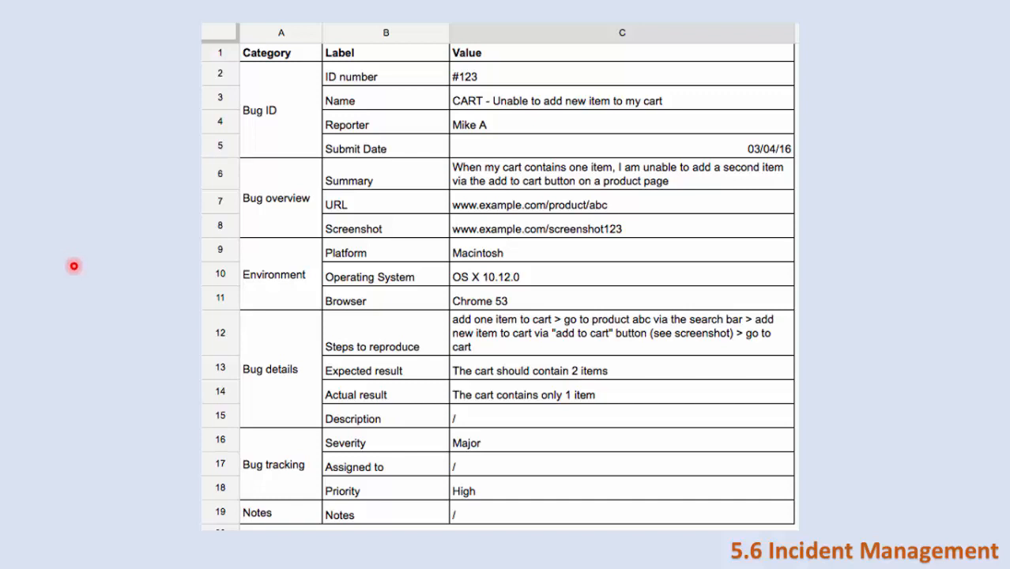